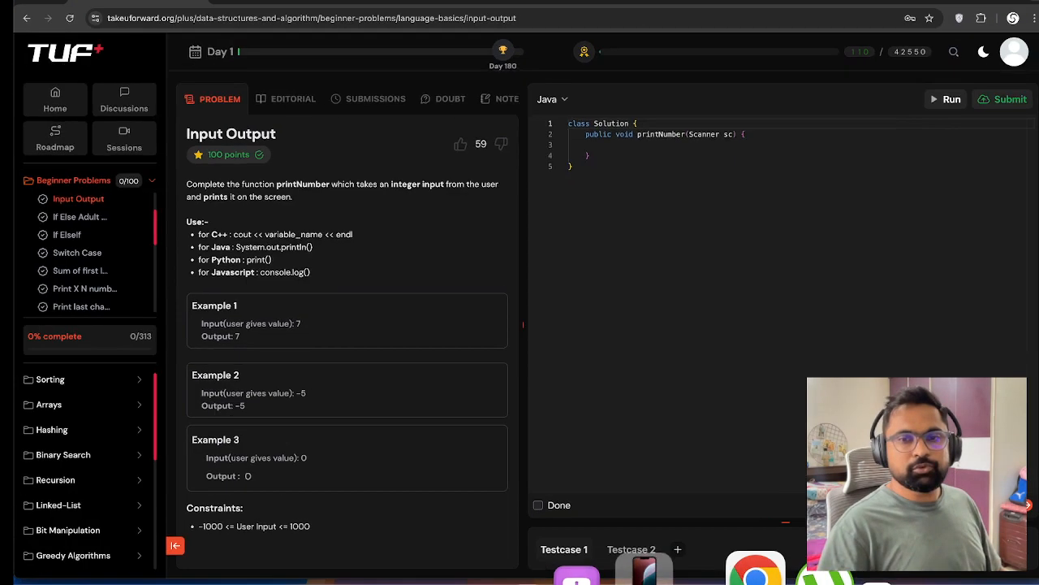
mouse_move(677, 328)
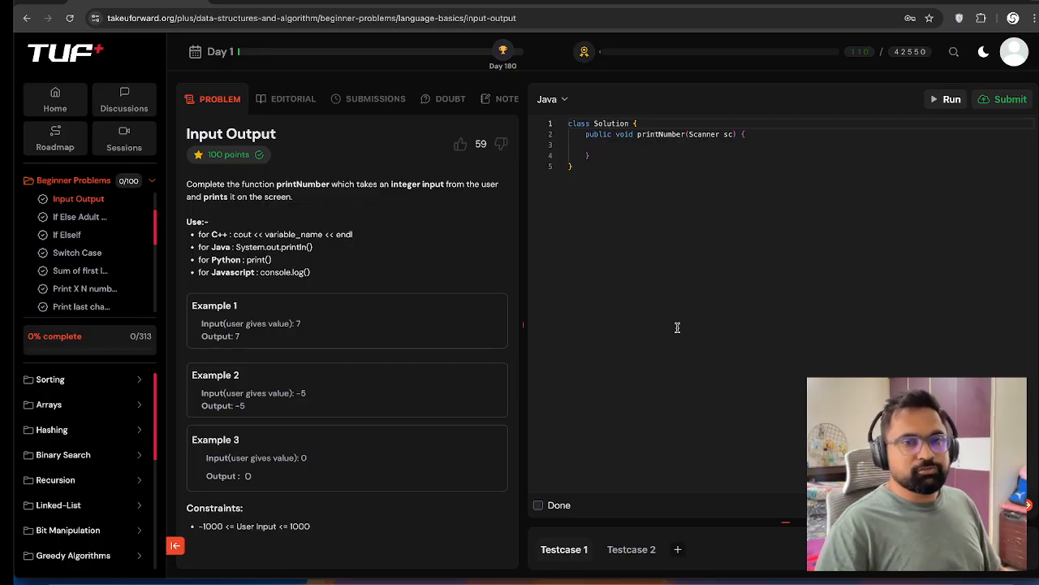
mouse_move(656, 310)
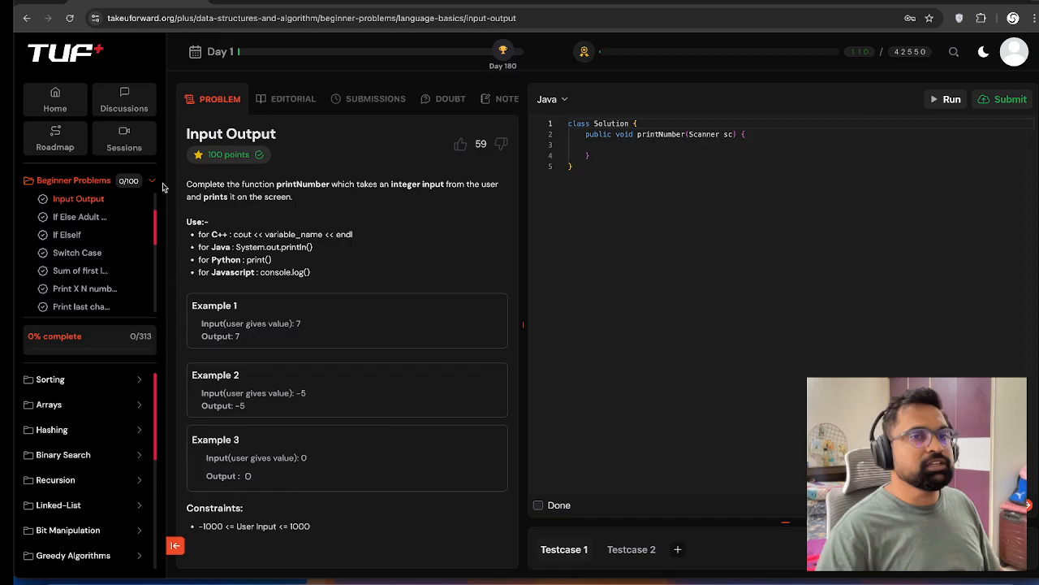
mouse_move(77, 198)
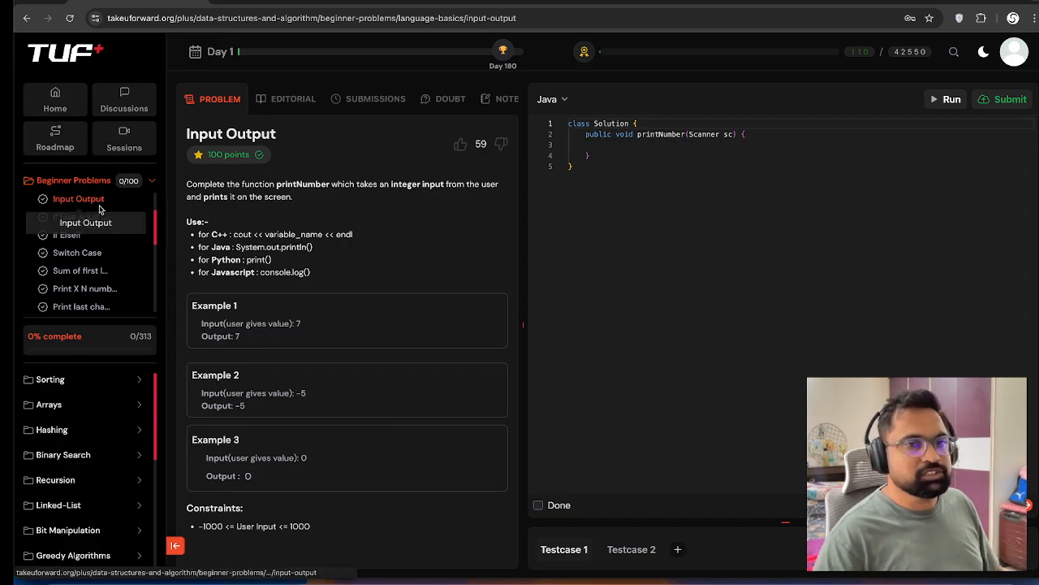
- Browse from Language Basic to the Java theory lesson and back to the Input Output problem
left_click(73, 178)
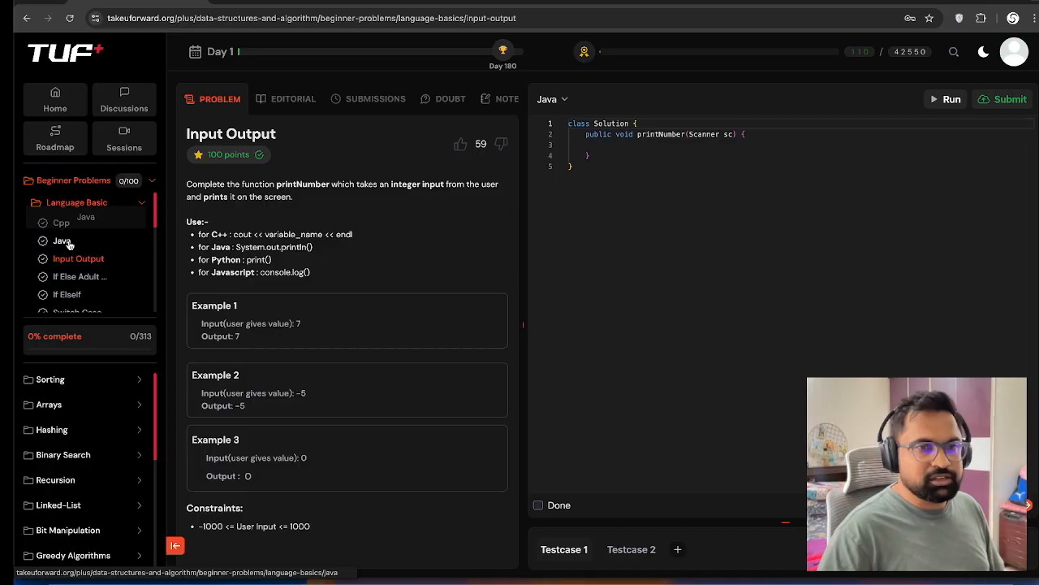
left_click(61, 241)
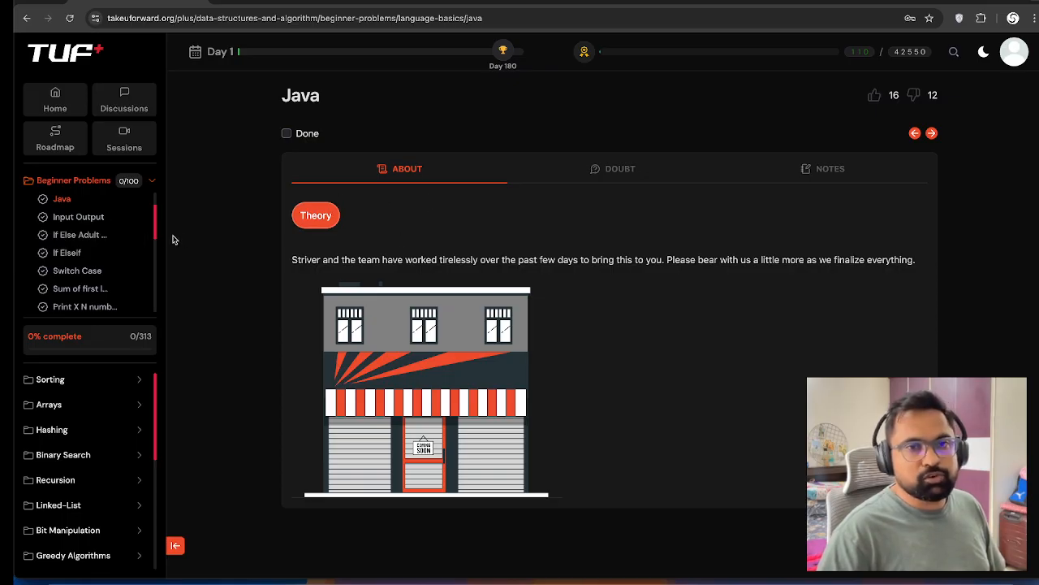
left_click(78, 217)
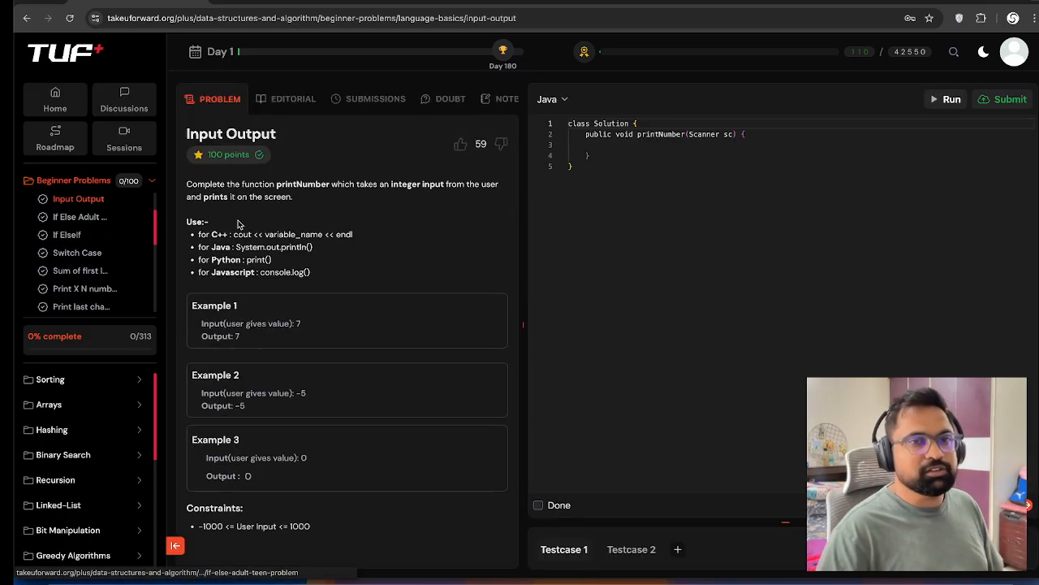
mouse_move(262, 247)
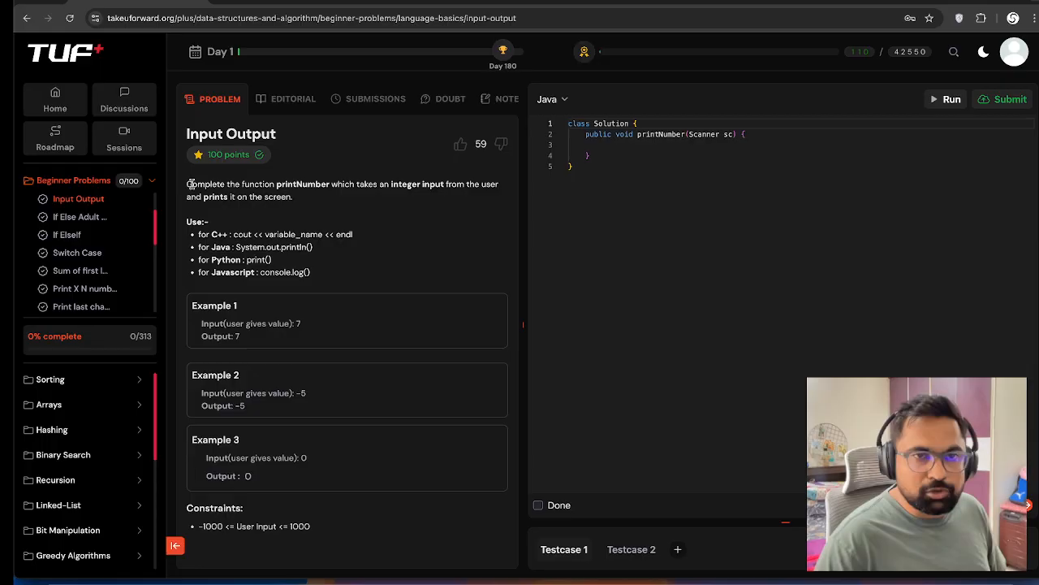
left_click_drag(188, 184, 292, 196)
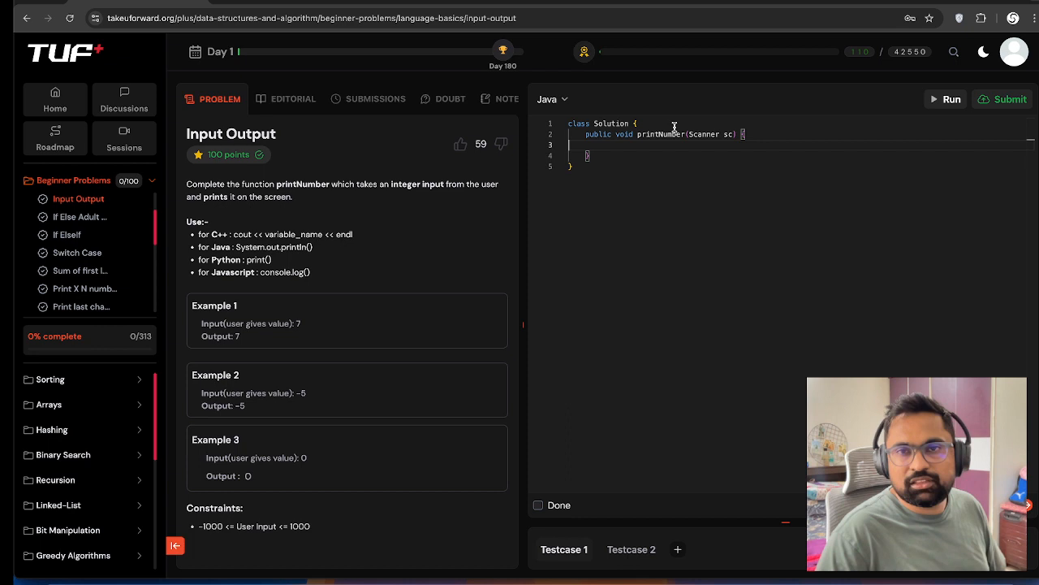
- Handwrite printNumber(Scanner sc) { and the start of int num = sc. in Notes
double_click(660, 134)
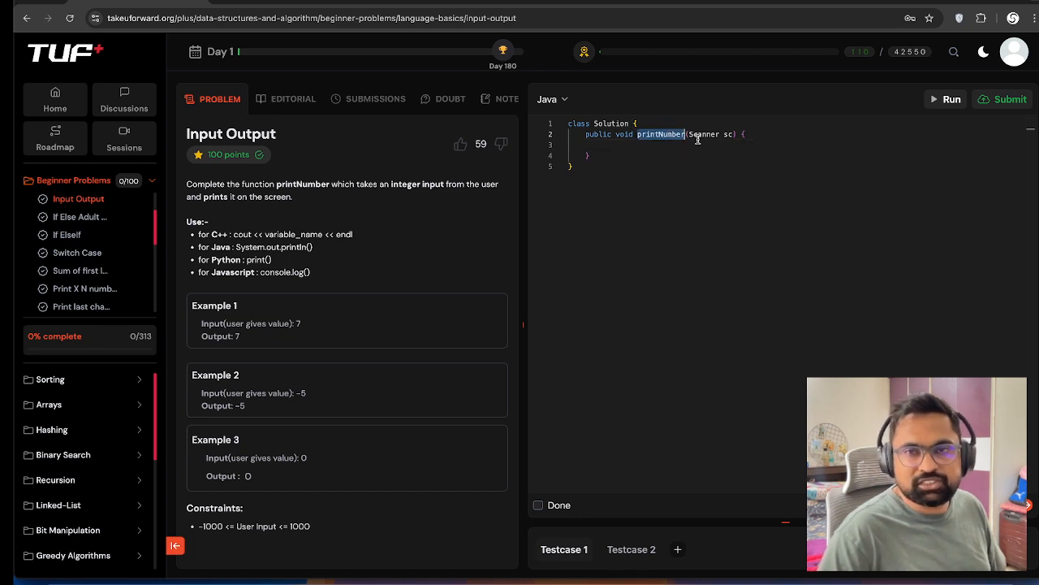
double_click(705, 133)
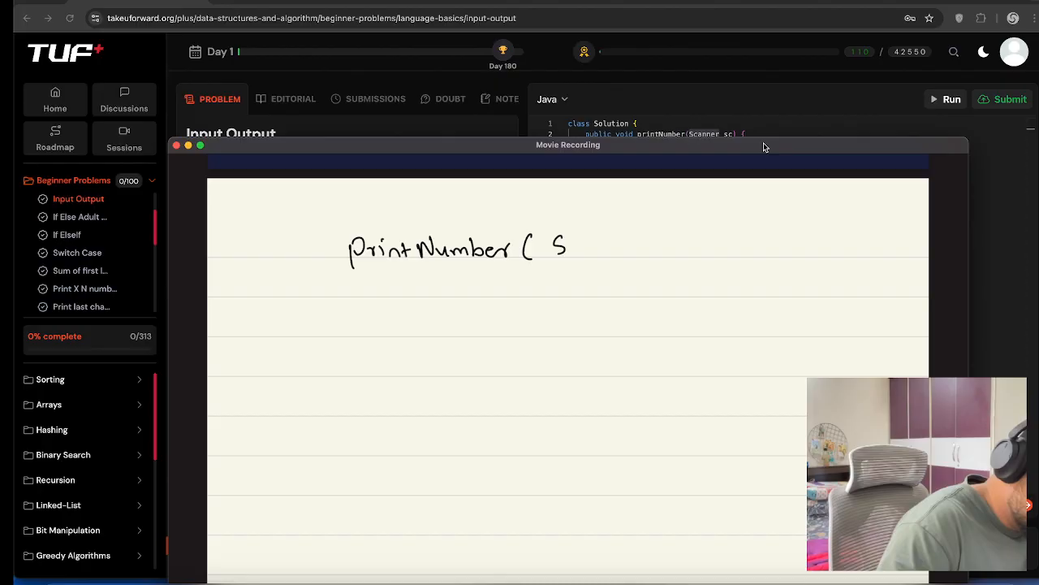
type("Scanner sc) {")
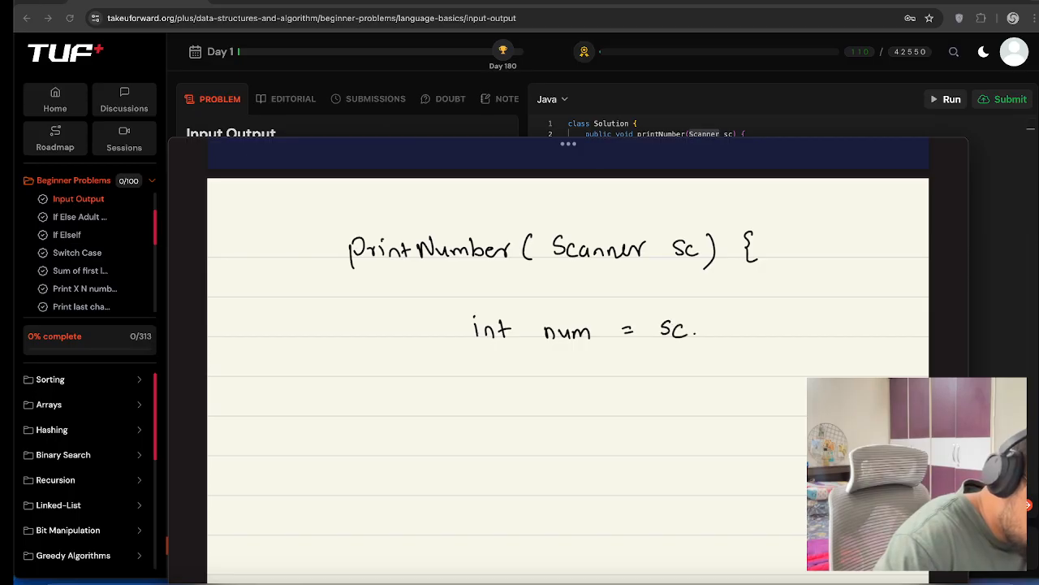
type("nextInt() ;")
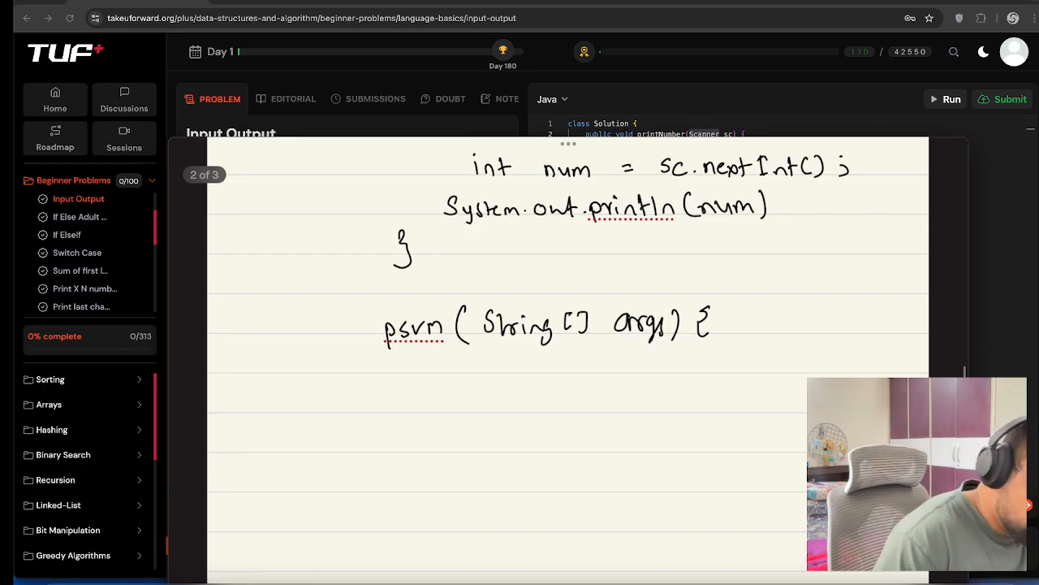
- Handwrite sc.nextInt(), the println of num, and a psvm main calling s.printNumber(sc)
scroll("down", 3)
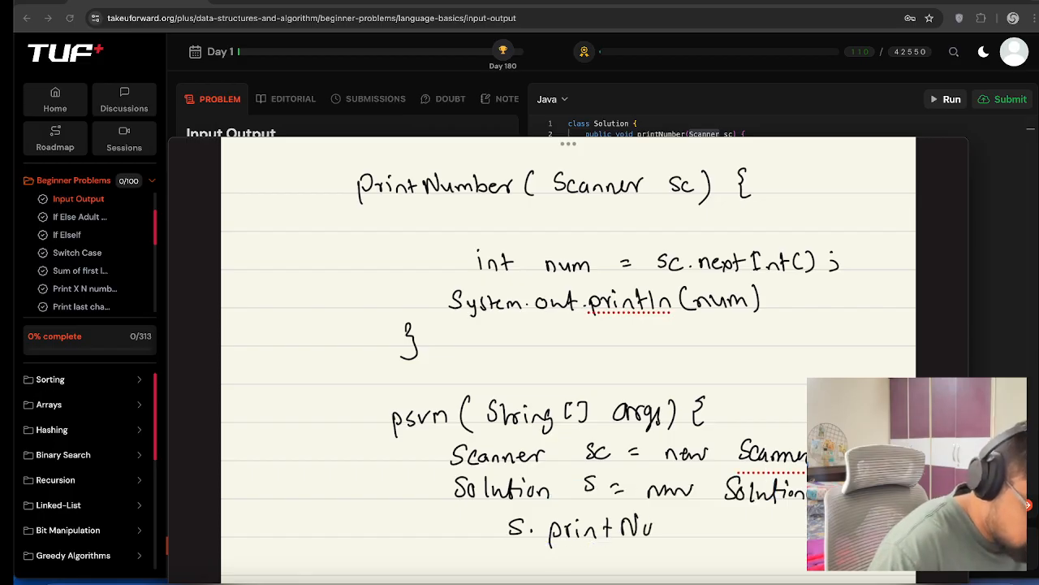
type("mber (sc);")
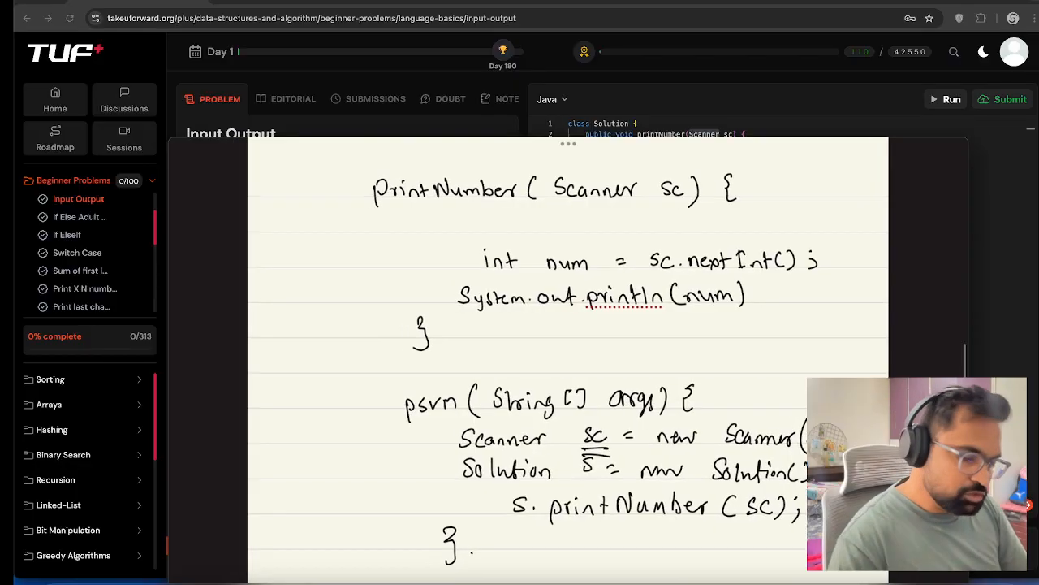
scroll("down", 3)
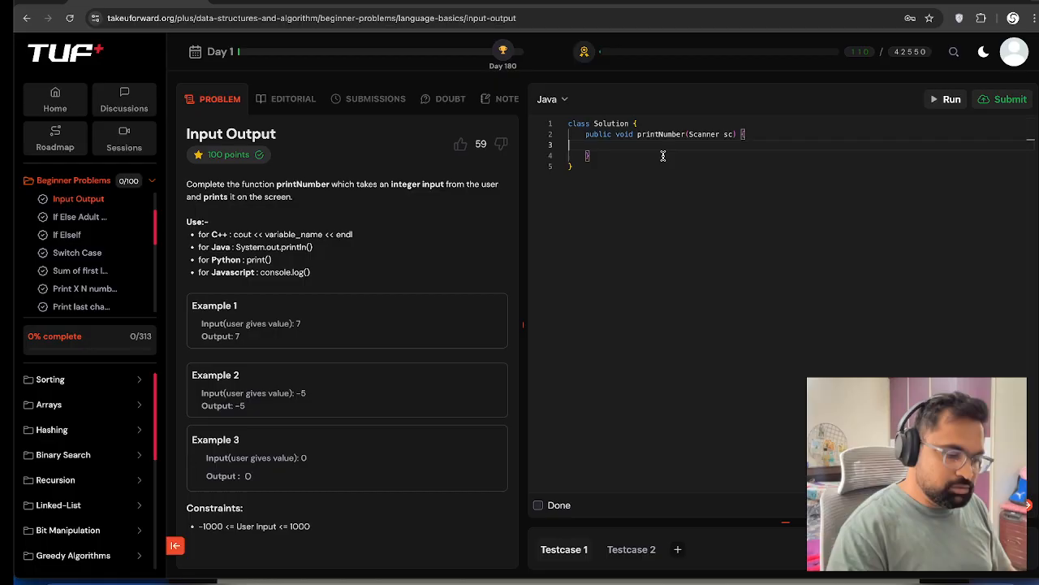
- Write int num = sc.nextInt(); in the printNumber body
type("int num")
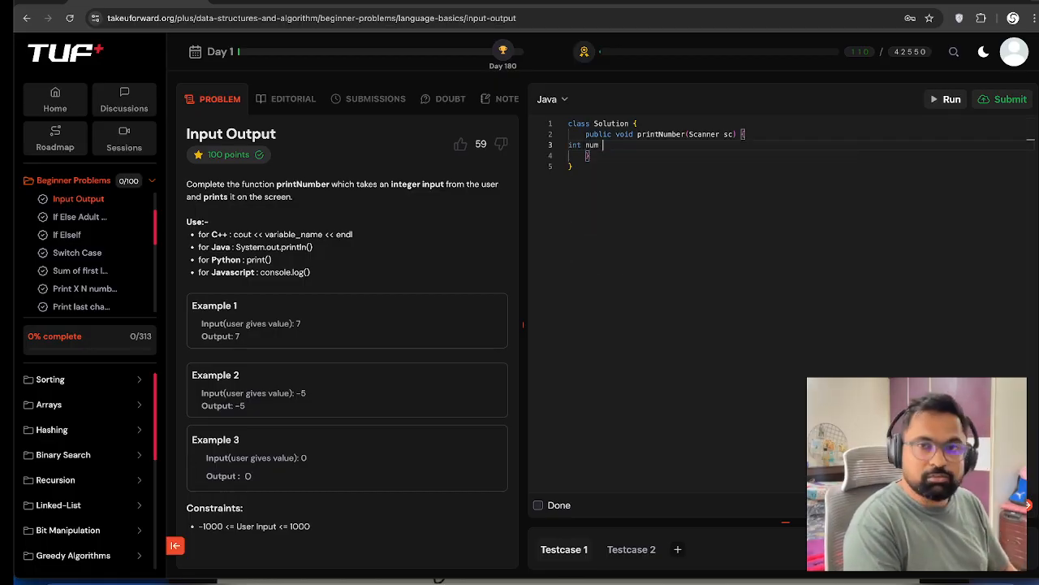
type("= sc")
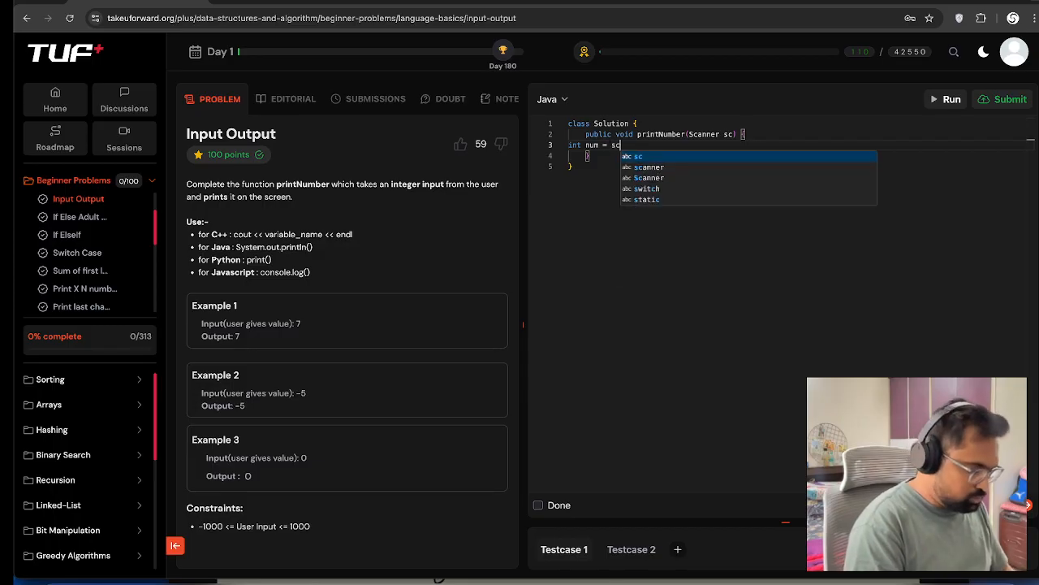
type(".nextInt")
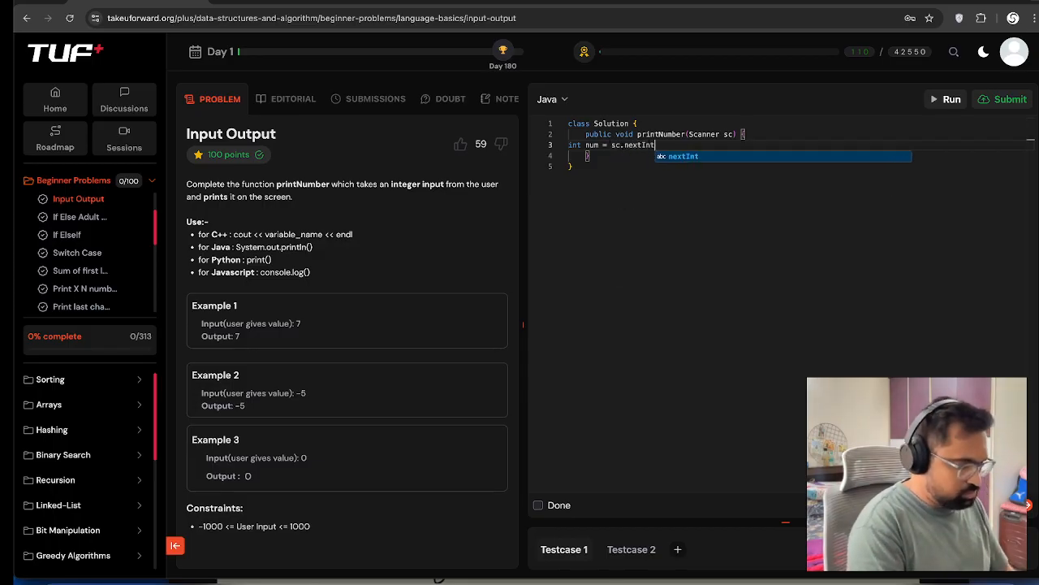
- Write System.out.println(num); to print the read value
type("System")
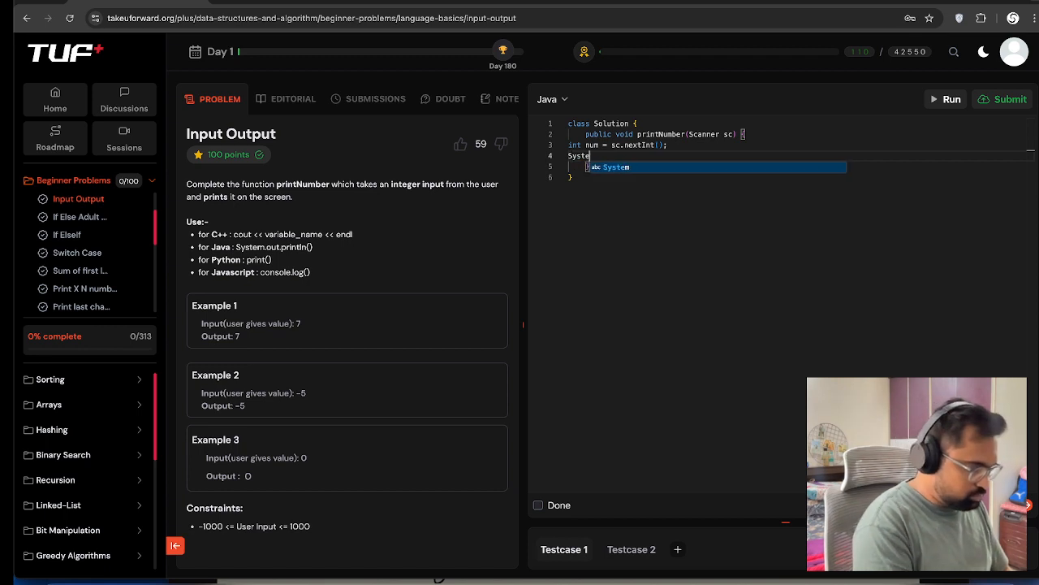
type(".out.")
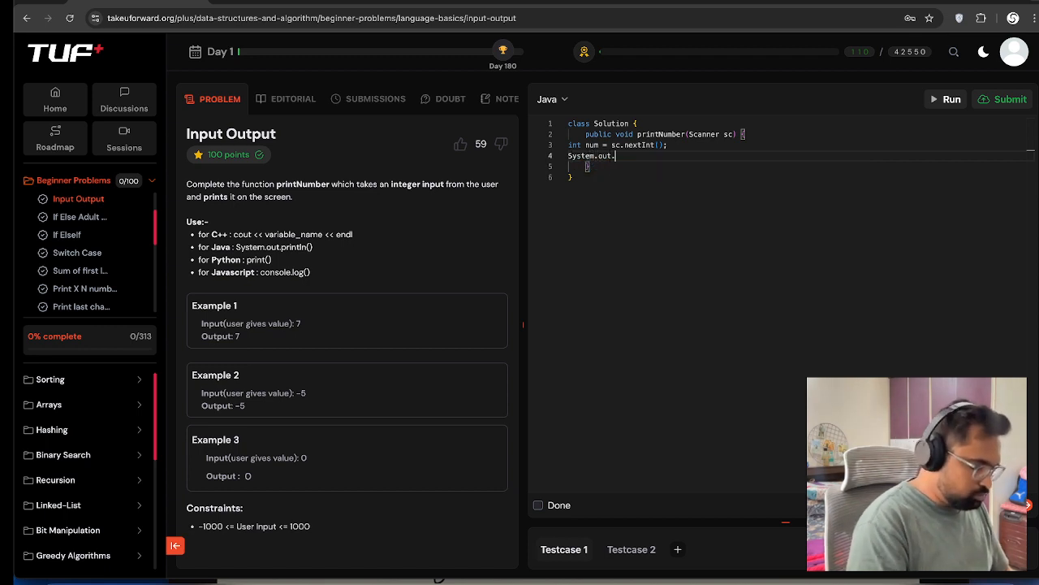
type("println()")
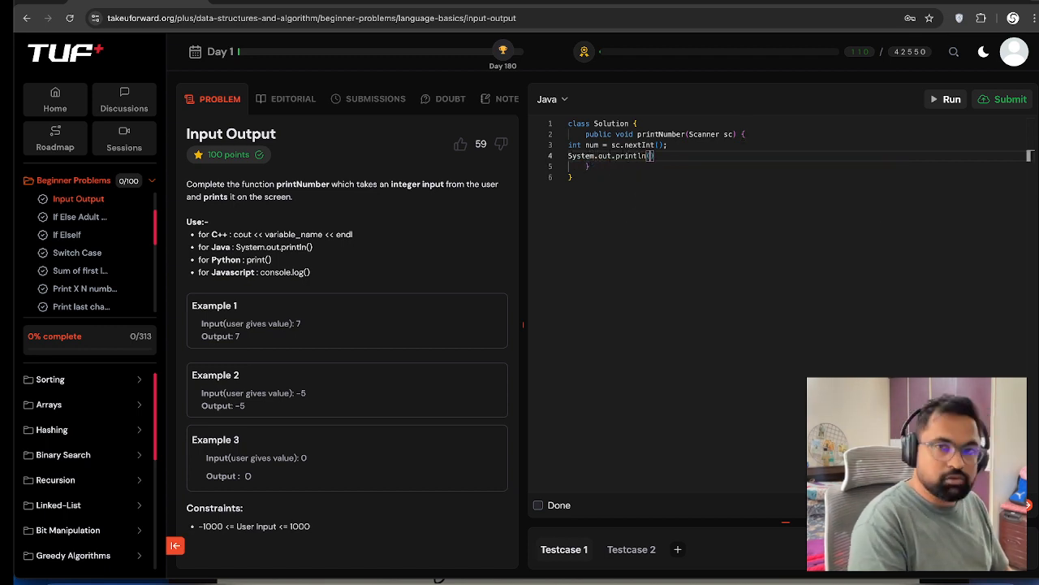
type("num")
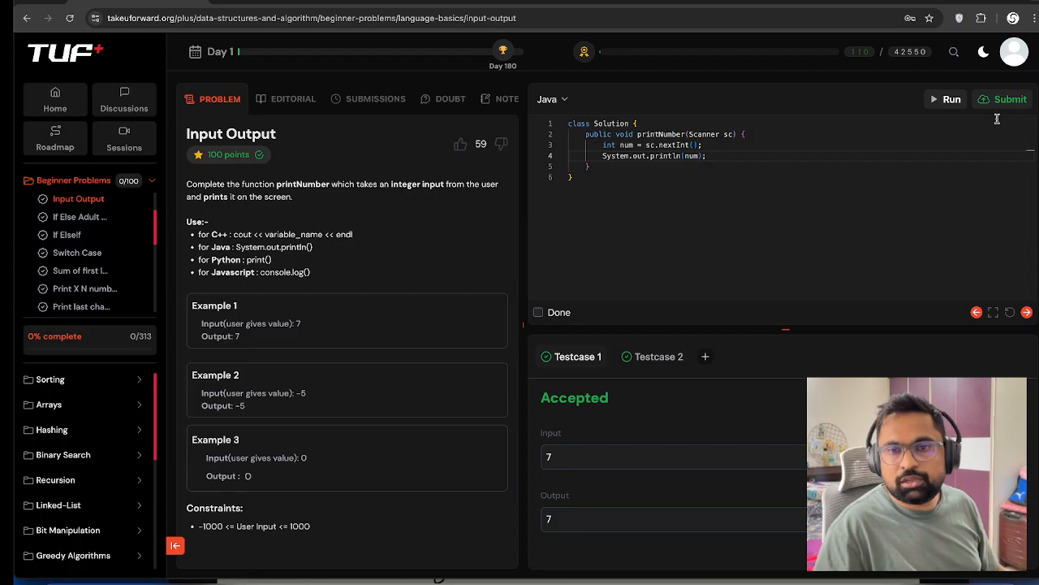
- Submit the printNumber solution for judging and return to the Problem description
left_click(1010, 100)
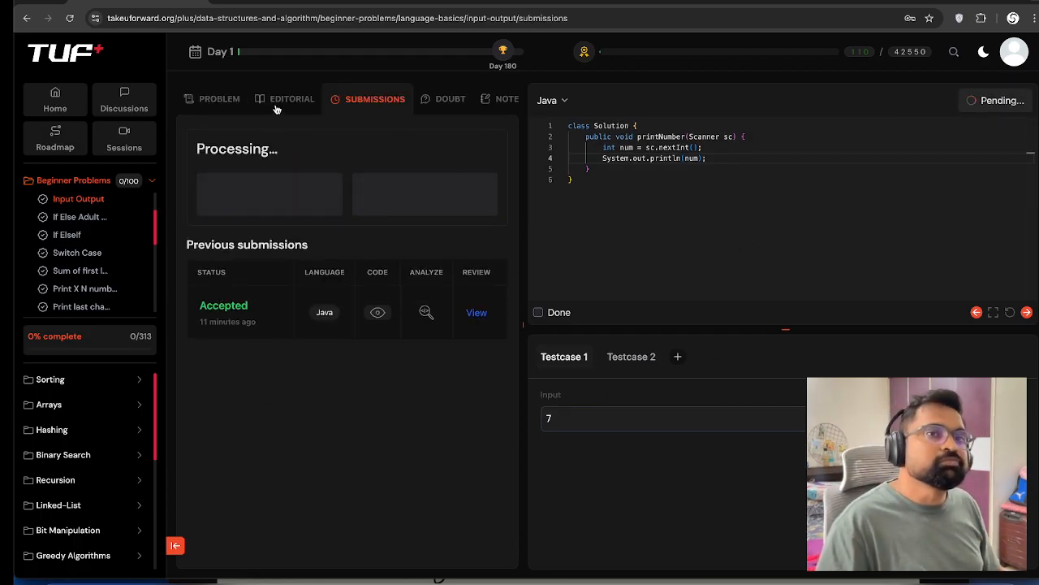
left_click(217, 99)
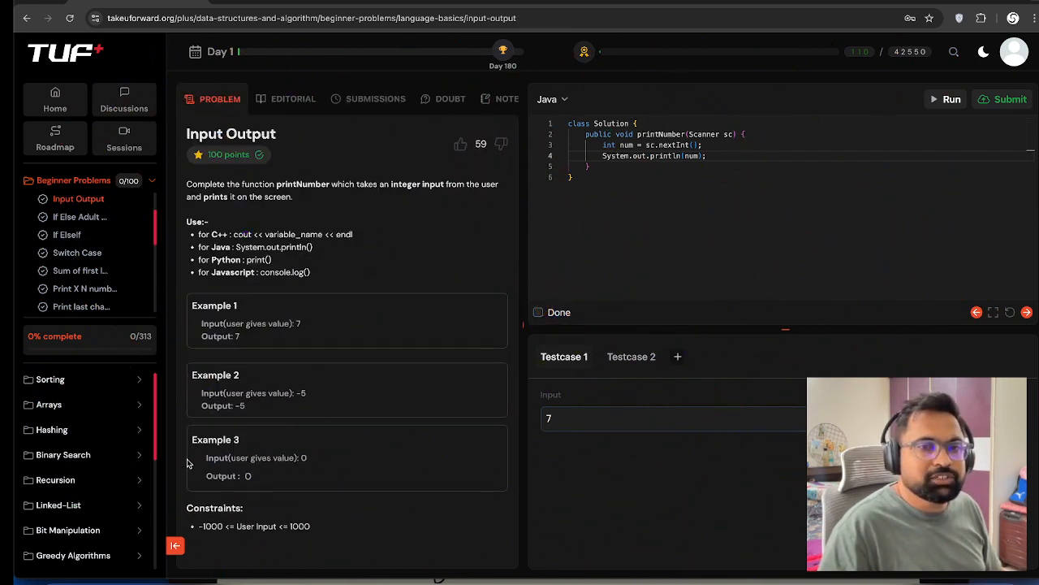
double_click(216, 476)
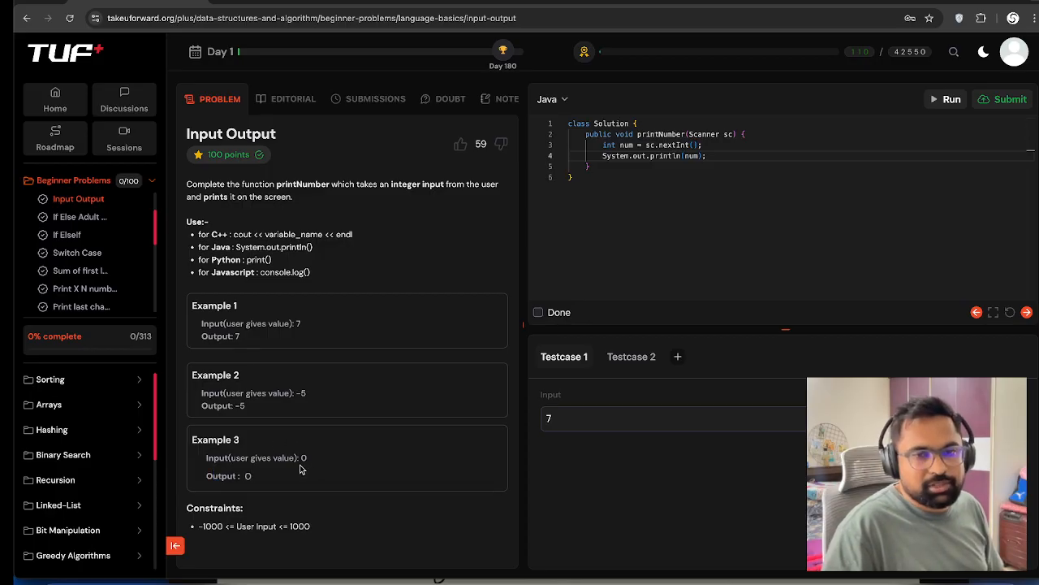
mouse_move(267, 484)
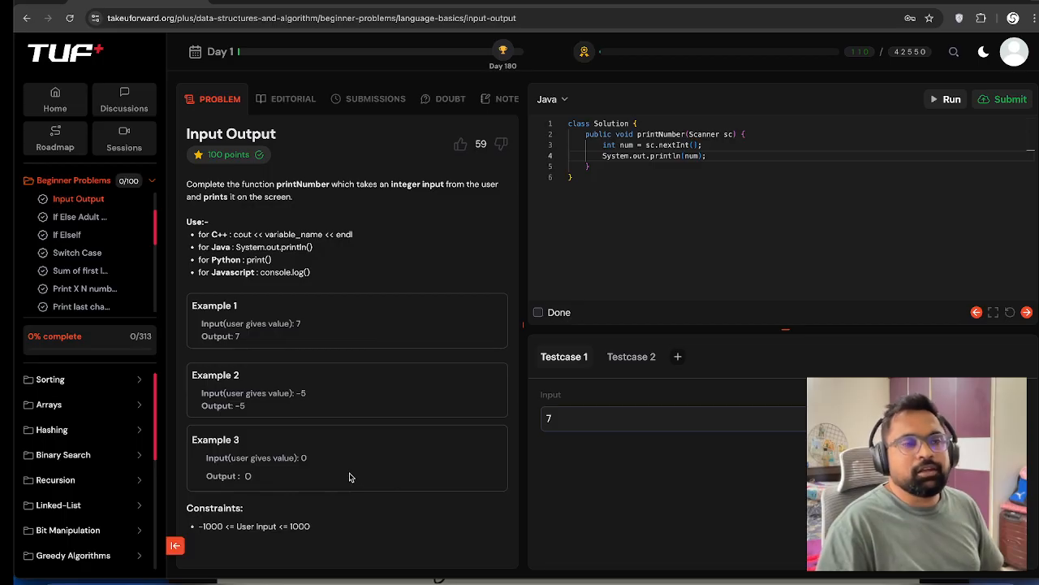
mouse_move(344, 473)
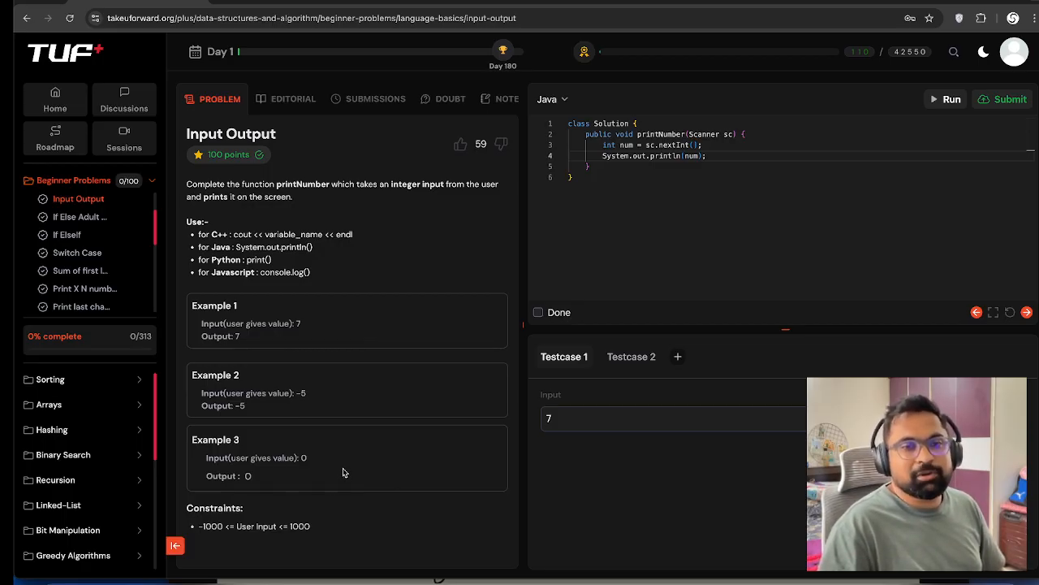
mouse_move(117, 234)
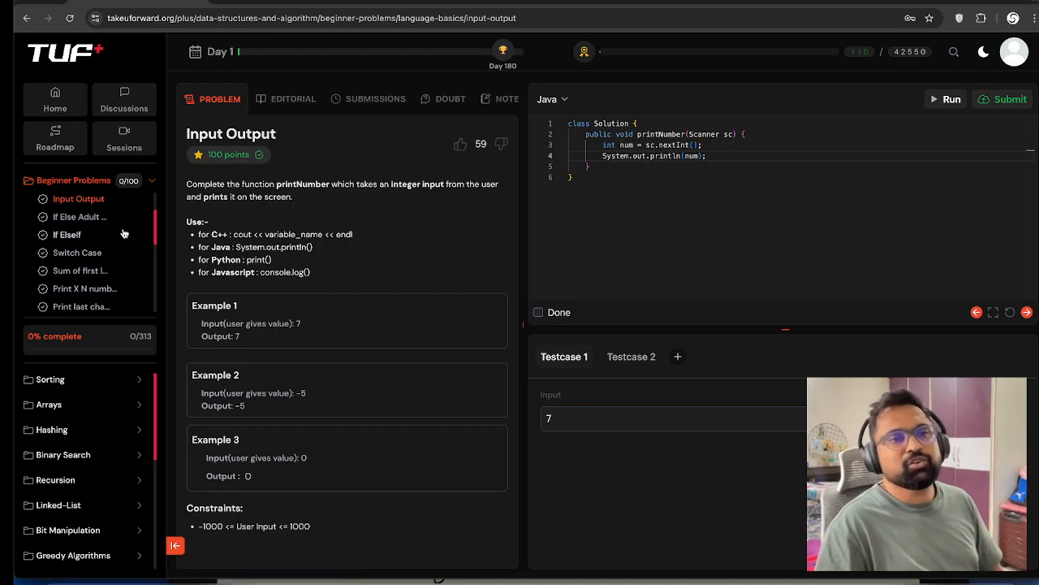
mouse_move(169, 395)
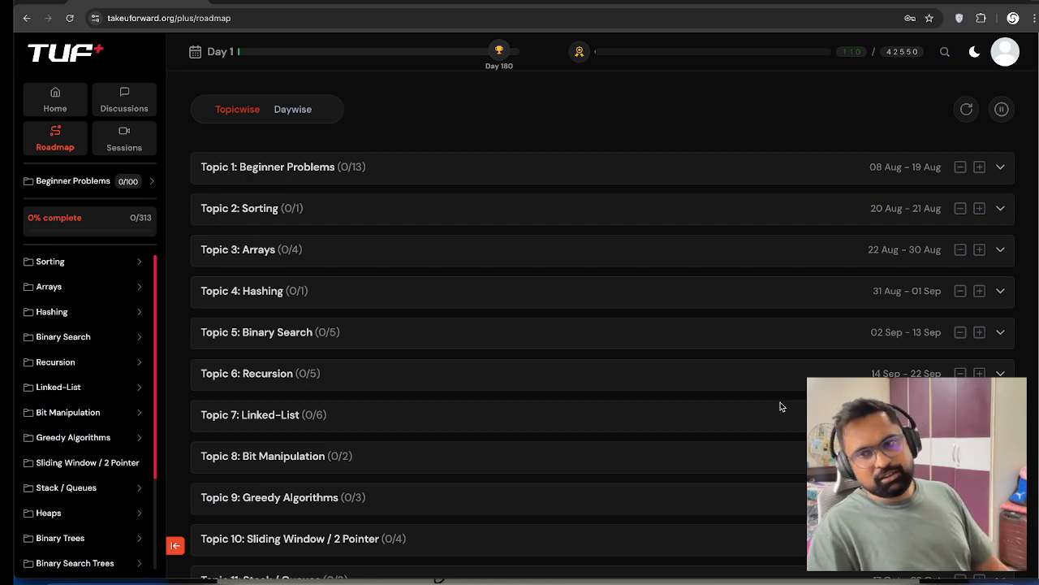
- Scroll the roadmap topics and expand Beginner Problems into its sub-sections
scroll("down", 3)
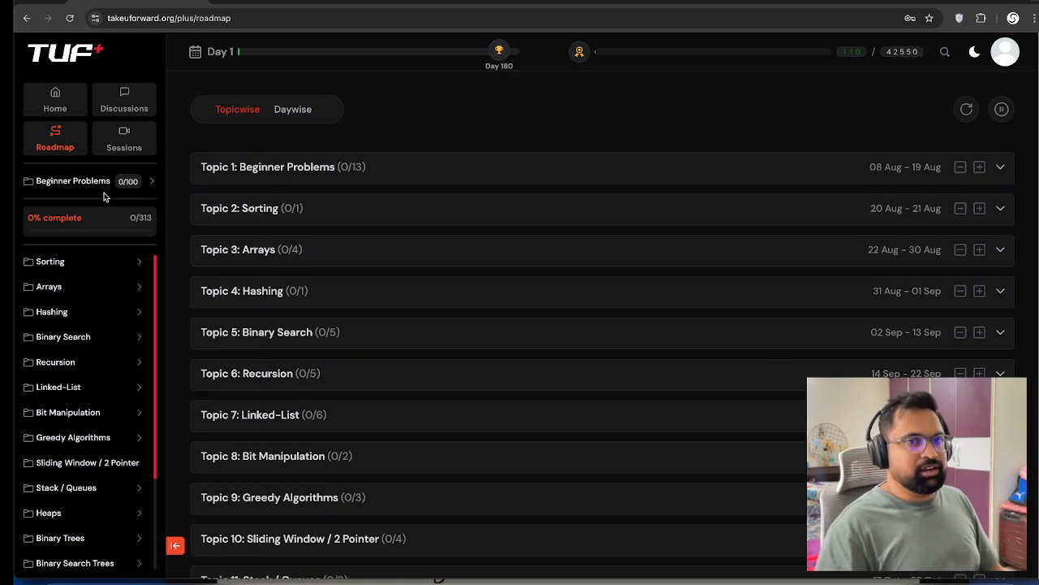
left_click(73, 180)
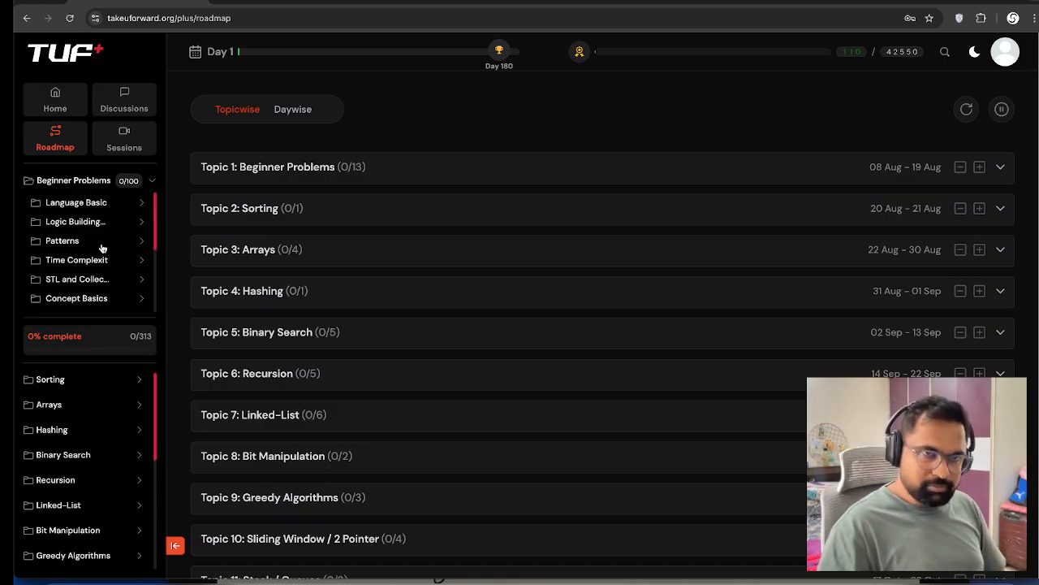